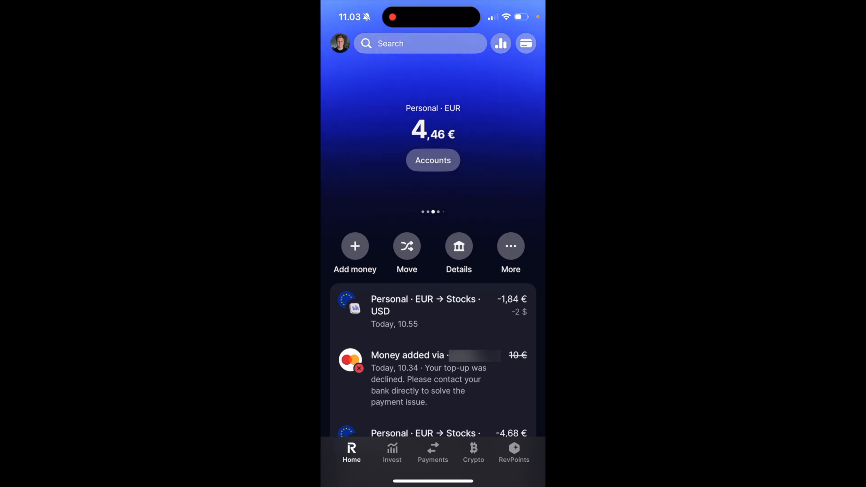
# - Show the extra actions menu for the personal EUR account from Home
pyautogui.click(510, 246)
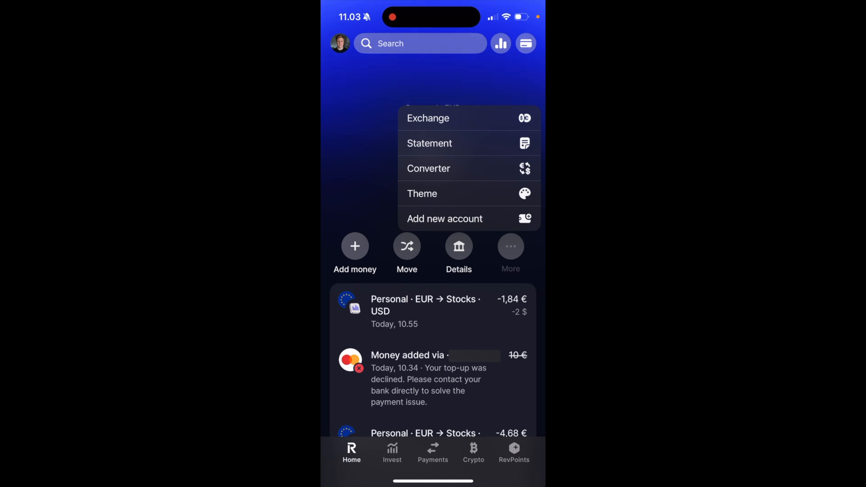
# - Start an exchange selling 1 EUR for 0.83 GBP and bring up the order review
pyautogui.click(428, 118)
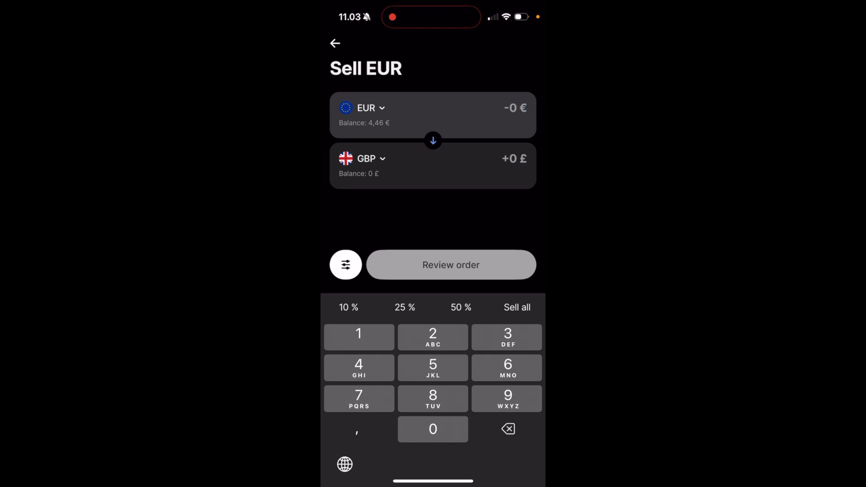
pyautogui.click(514, 107)
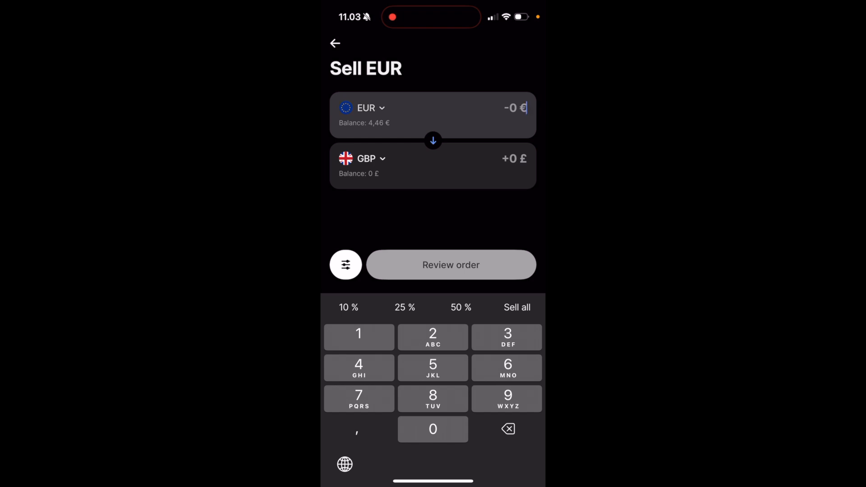
pyautogui.click(366, 108)
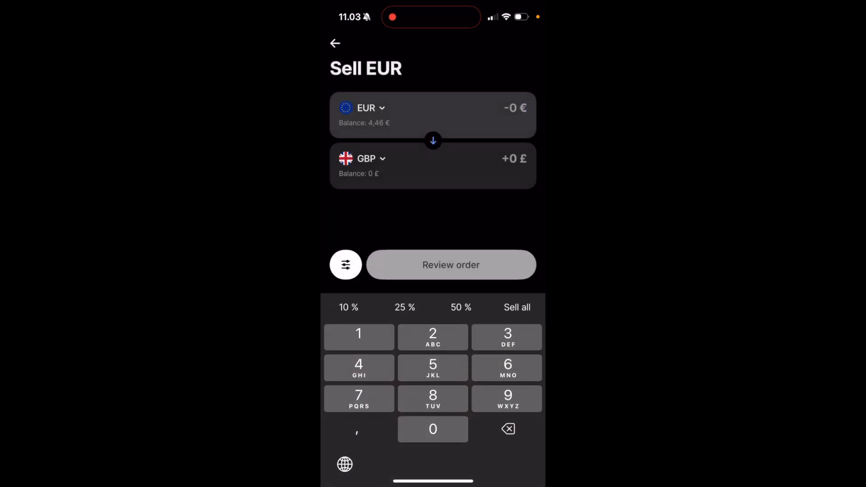
pyautogui.click(365, 108)
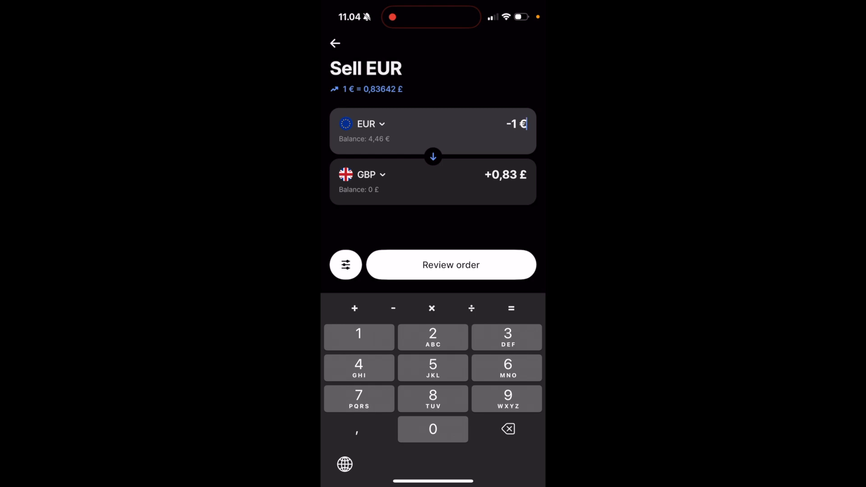
pyautogui.click(451, 264)
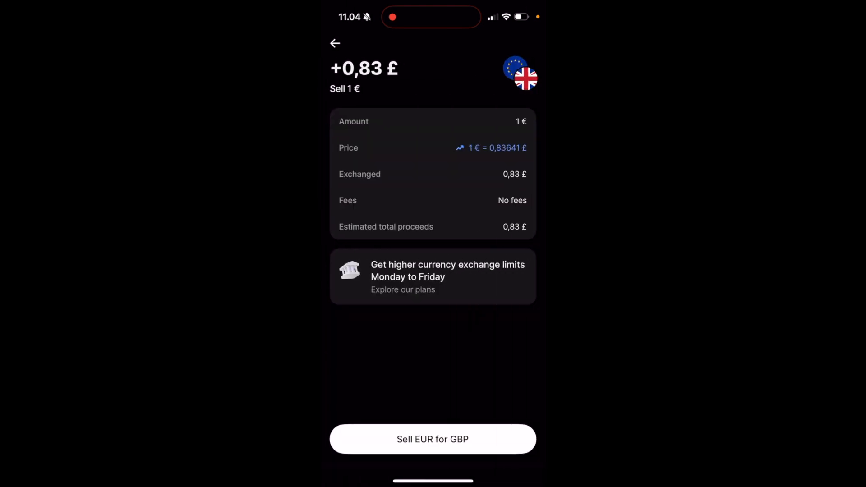